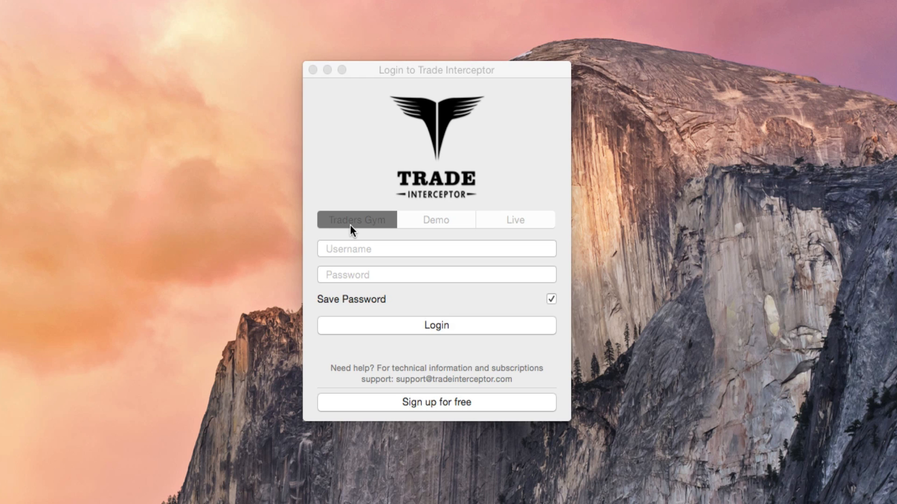
left_click(435, 248)
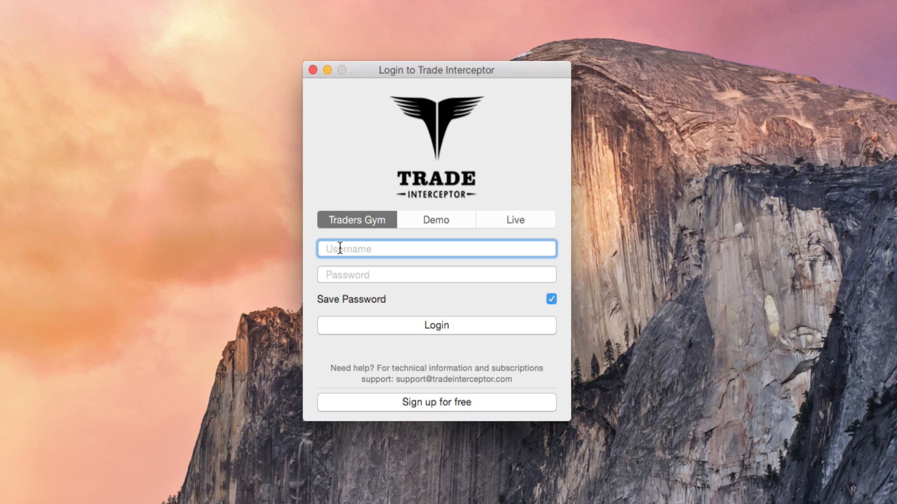
type("test@")
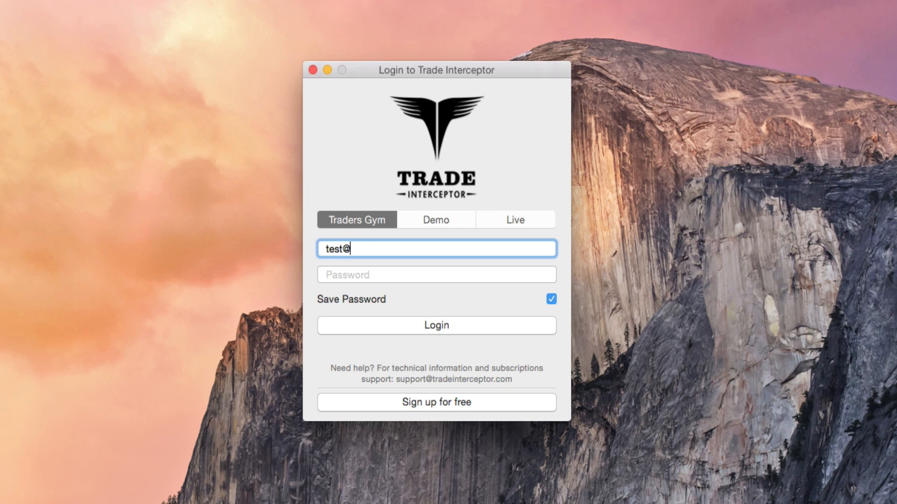
type("test.com")
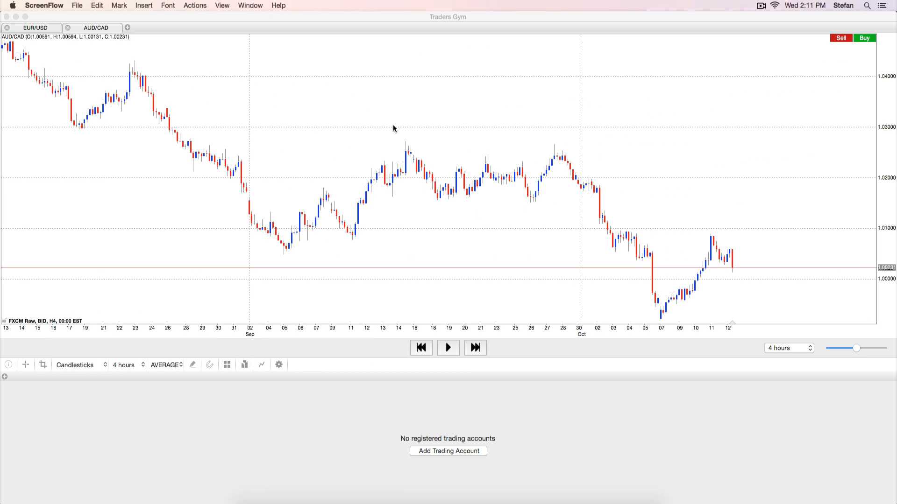
mouse_move(395, 455)
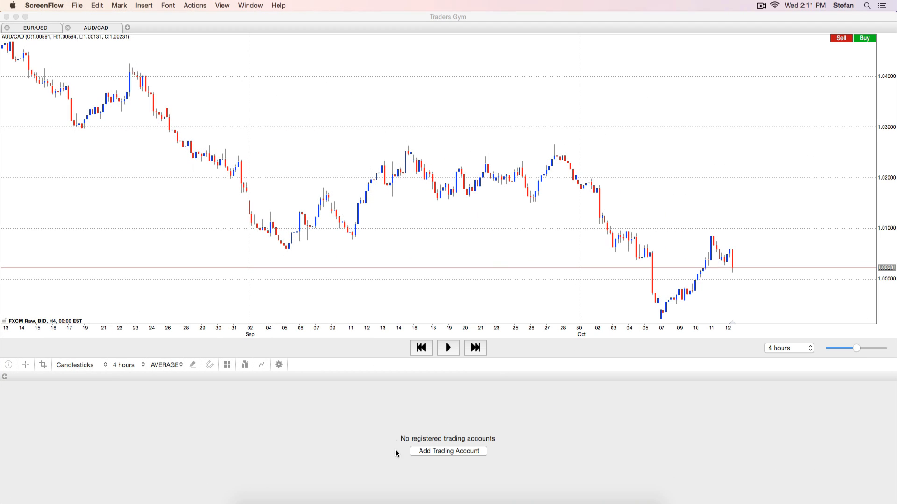
Step: Create a trading account named 'test' with a 10000 USD deposit and 1:100 leverage
left_click(447, 451)
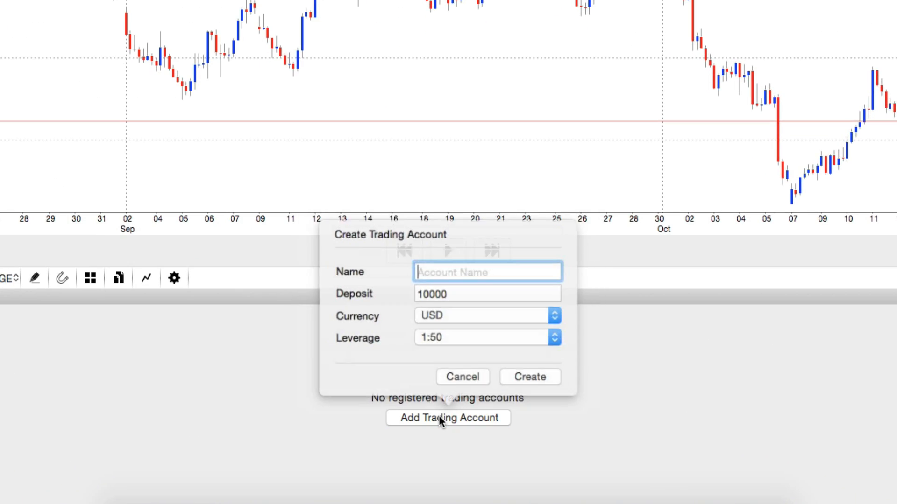
type("test")
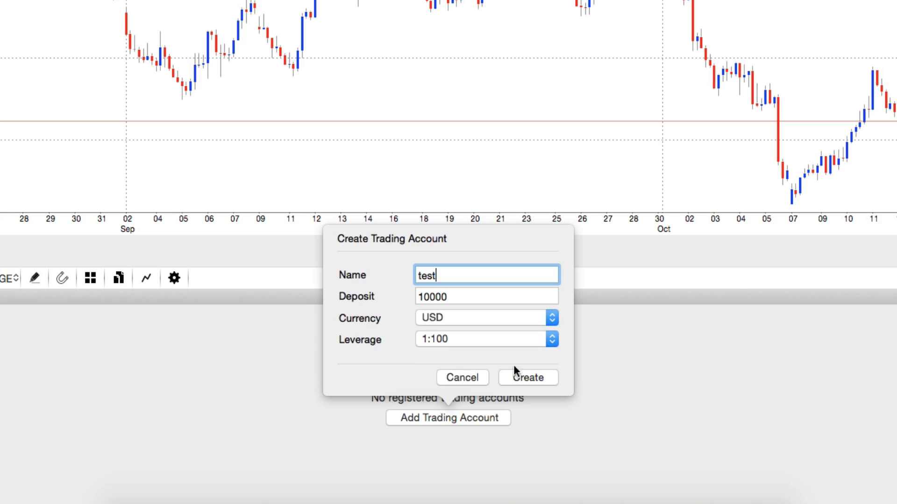
left_click(528, 378)
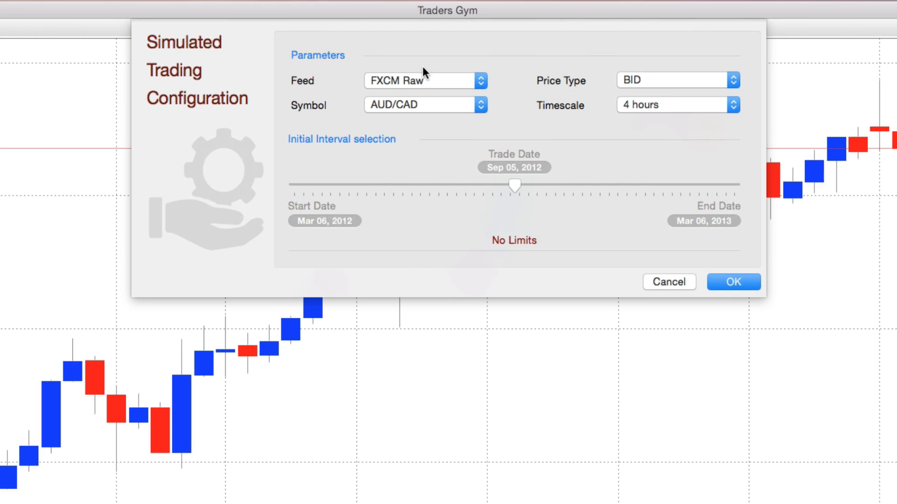
mouse_move(462, 93)
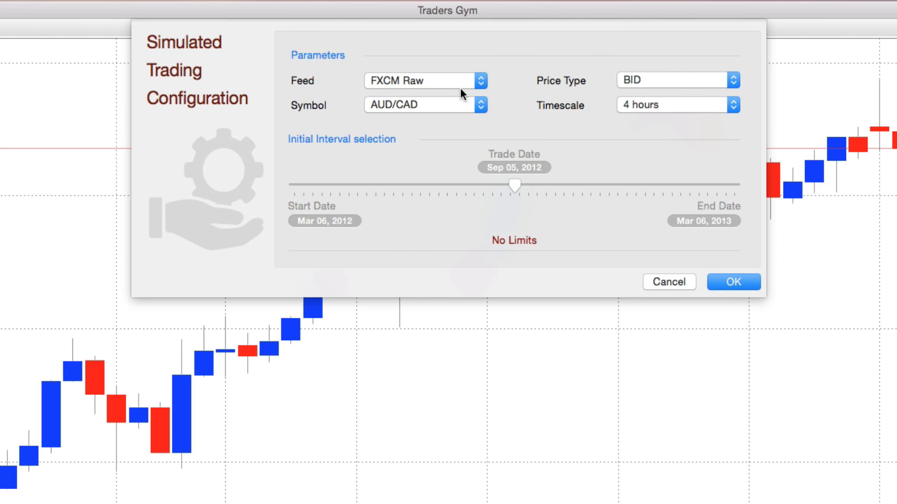
mouse_move(685, 104)
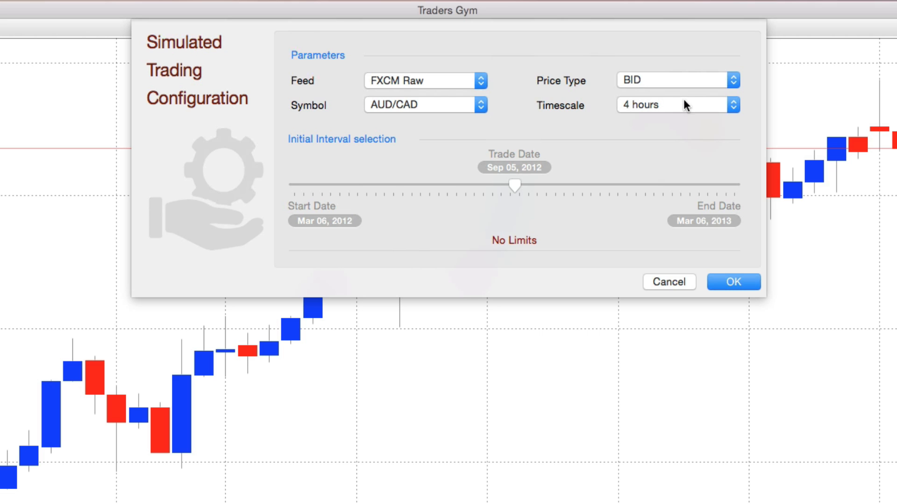
mouse_move(545, 124)
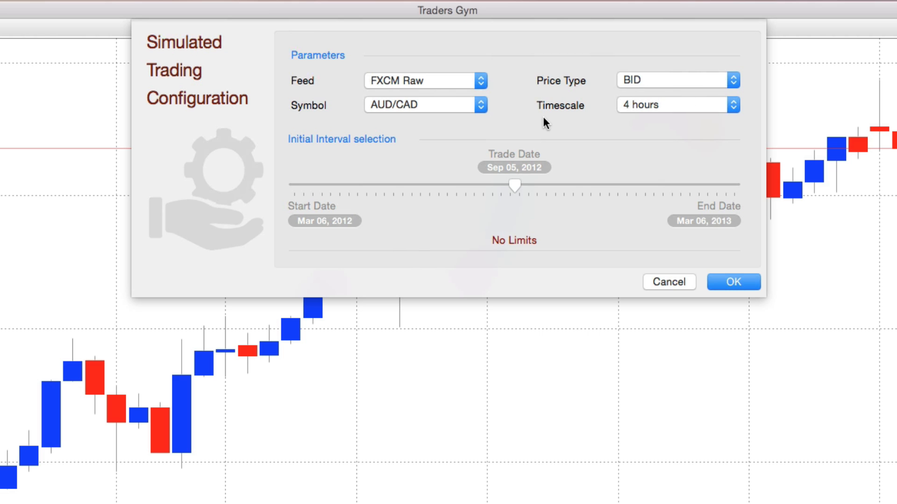
Step: Confirm the AUD/CAD simulation settings and place a 10,000 market buy order on AUD/CAD
left_click(325, 221)
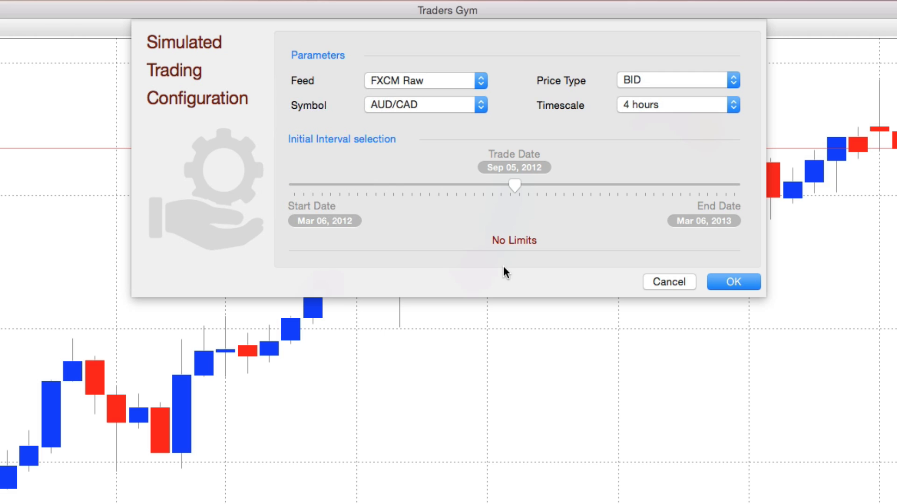
left_click(733, 281)
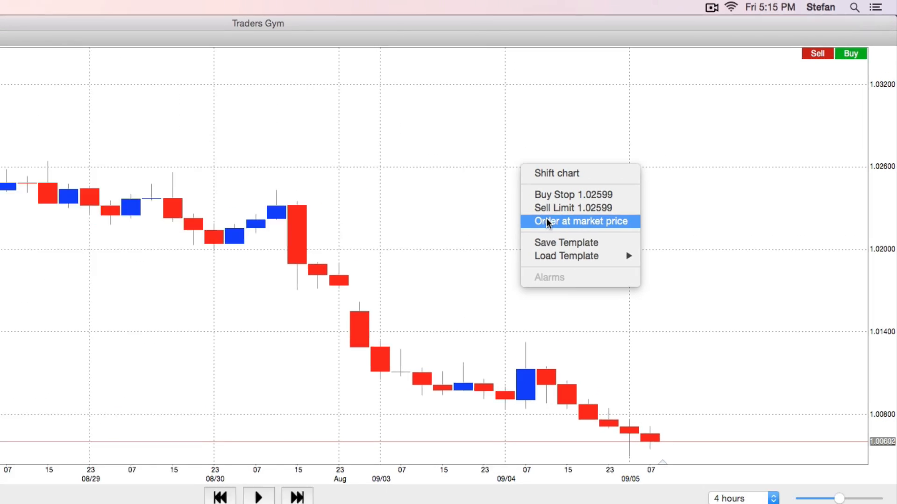
left_click(580, 222)
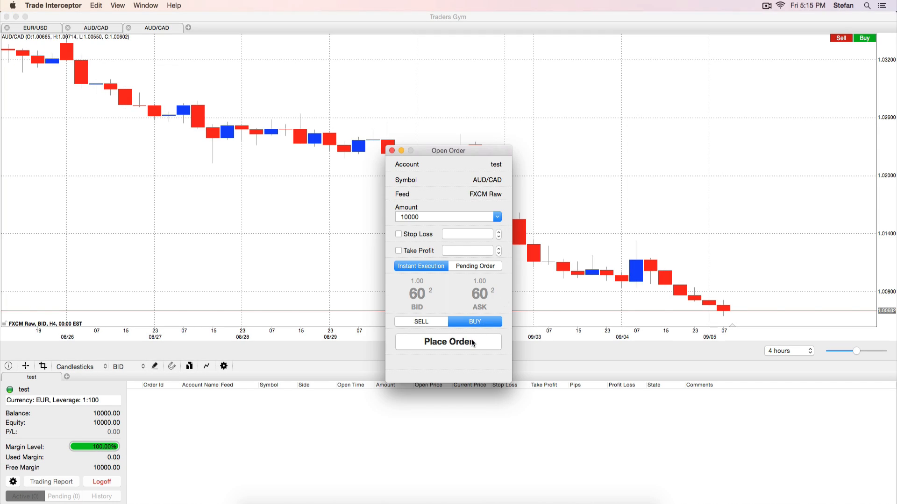
left_click(447, 342)
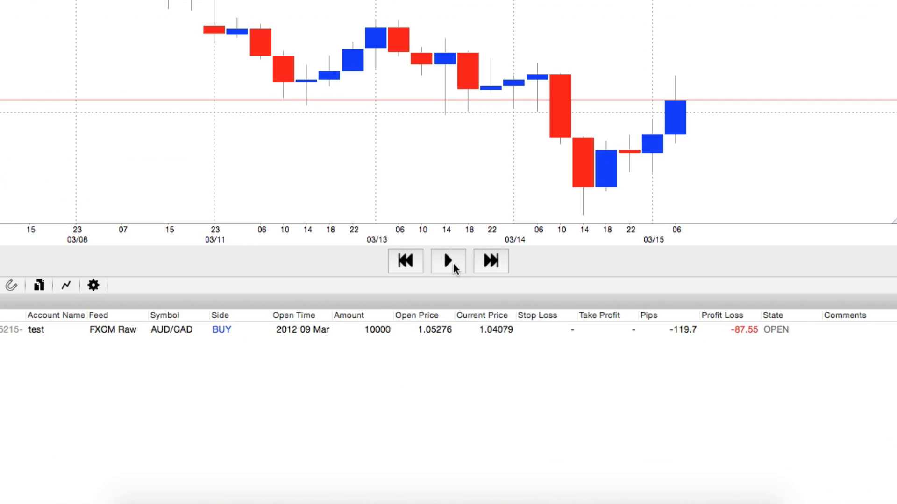
Step: Play, pause and step back the price simulation to watch the AUD/CAD buy's profit
left_click(447, 261)
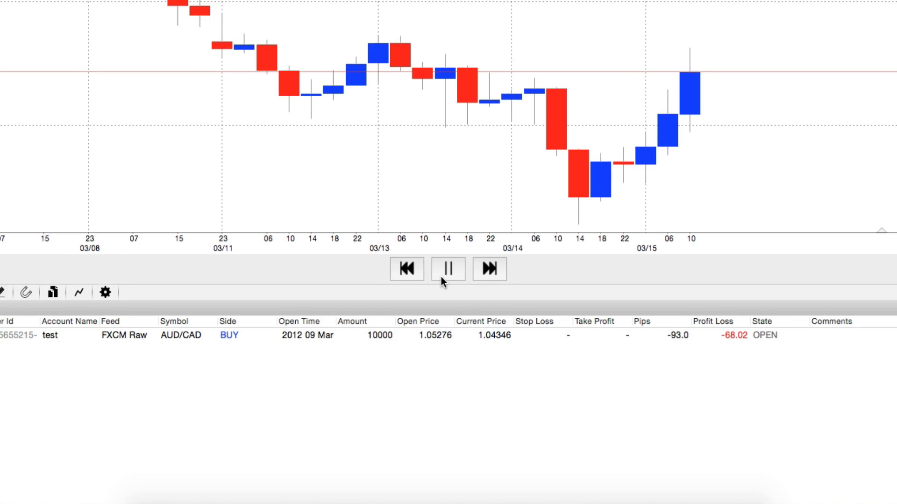
left_click(447, 269)
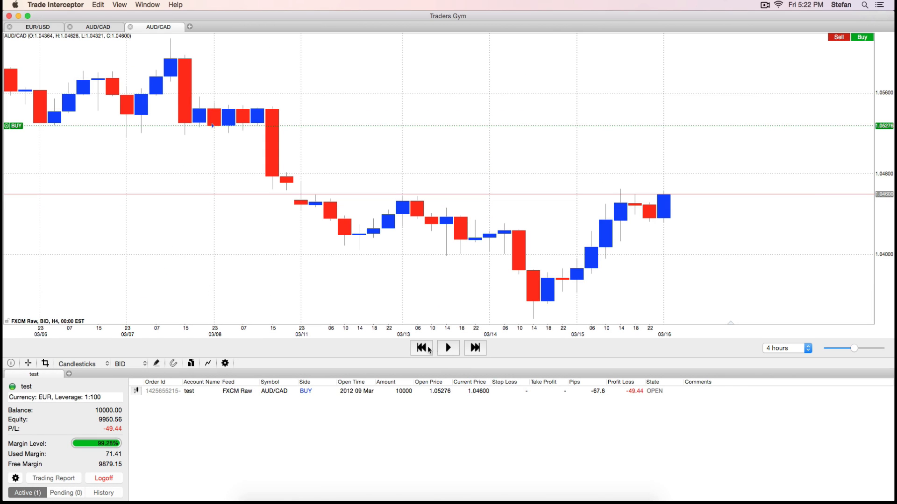
left_click(448, 348)
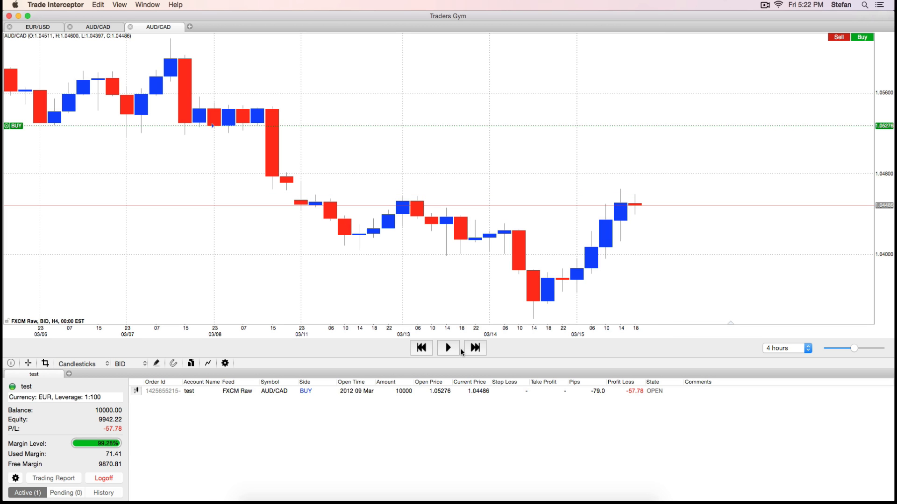
left_click(448, 348)
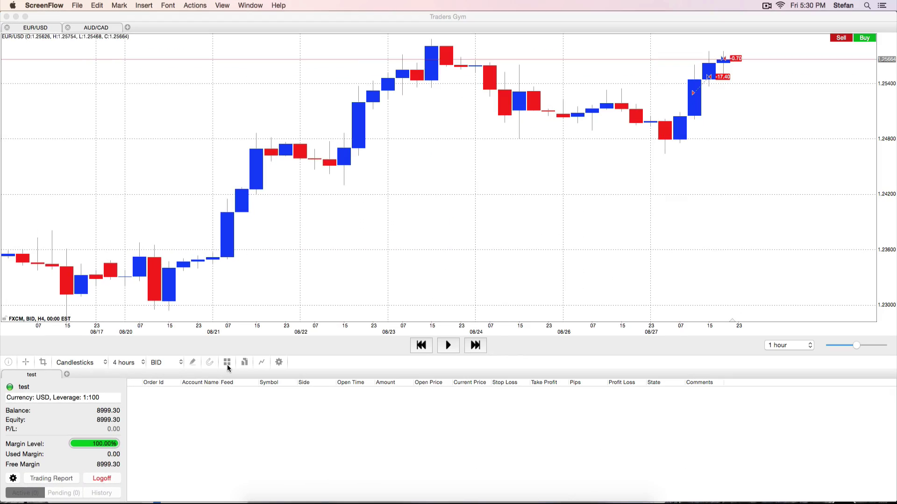
Step: Switch to a four-chart EUR/USD layout and place a 10,000 market buy on EUR/USD
left_click(227, 363)
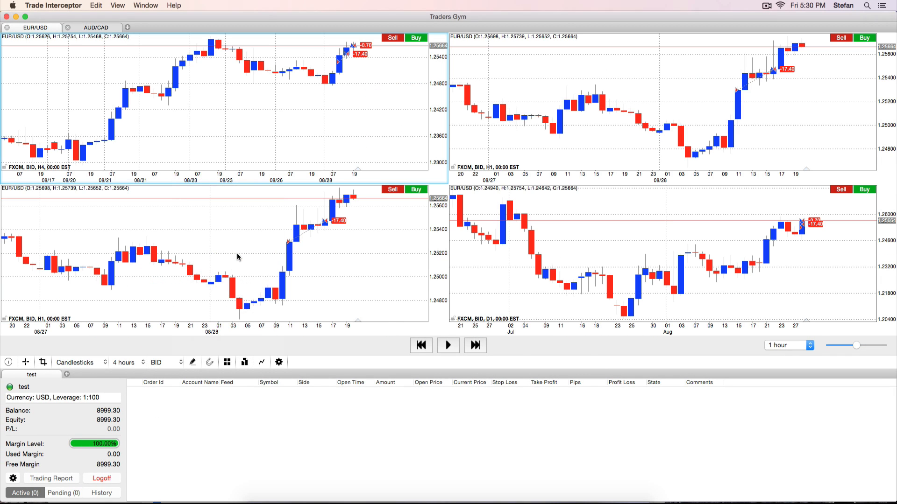
mouse_move(485, 254)
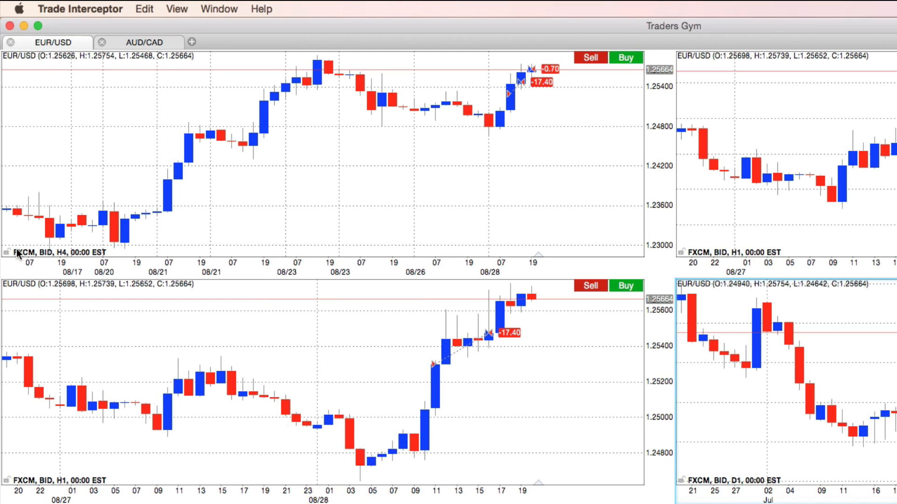
right_click(337, 207)
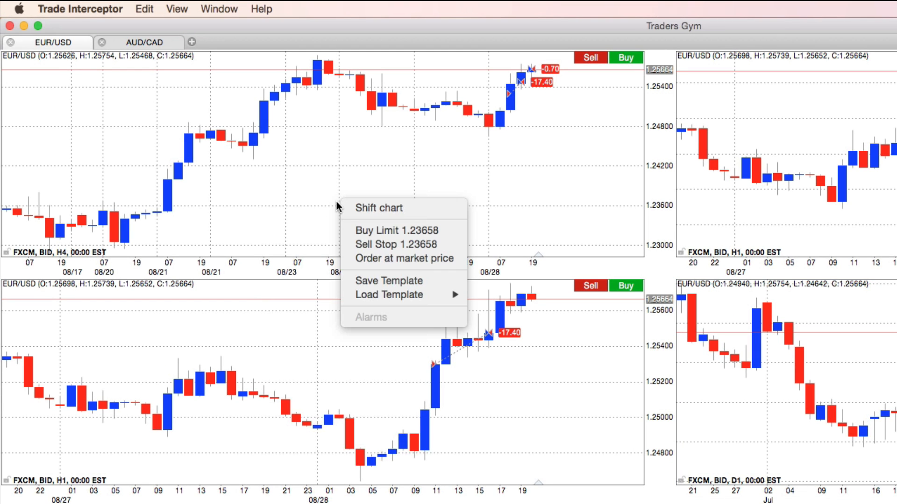
left_click(405, 258)
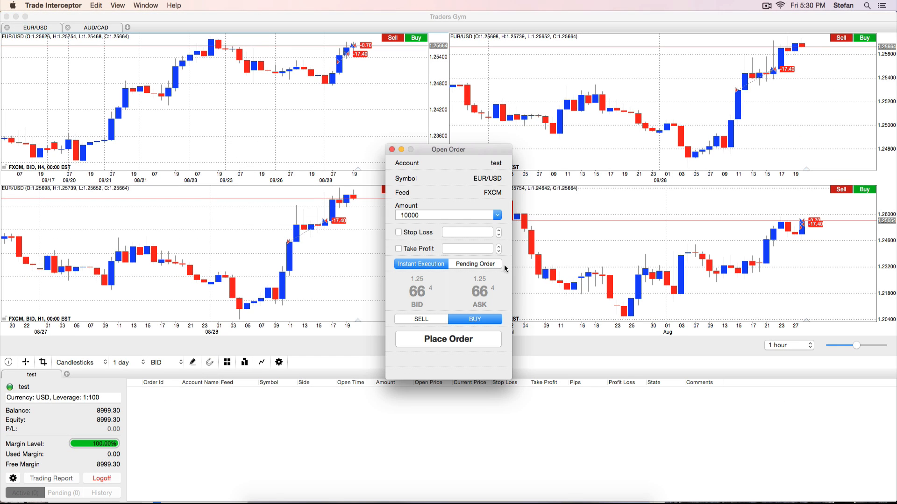
left_click(448, 339)
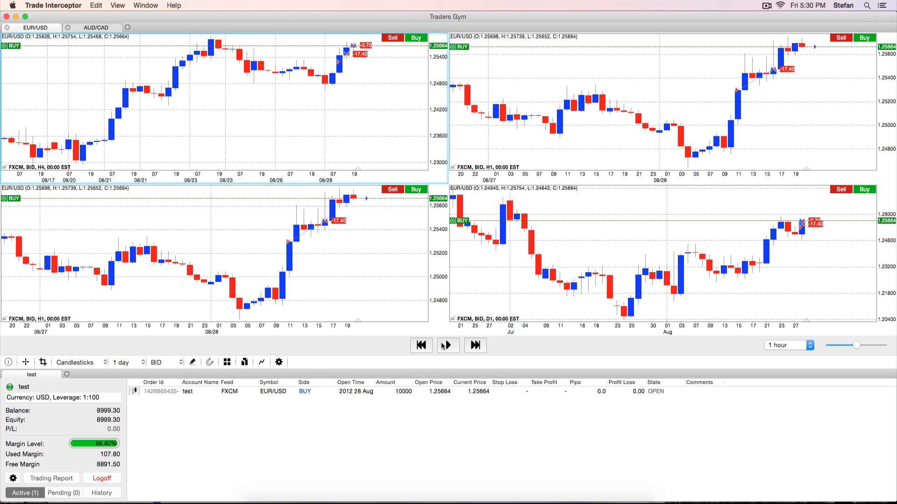
left_click(448, 345)
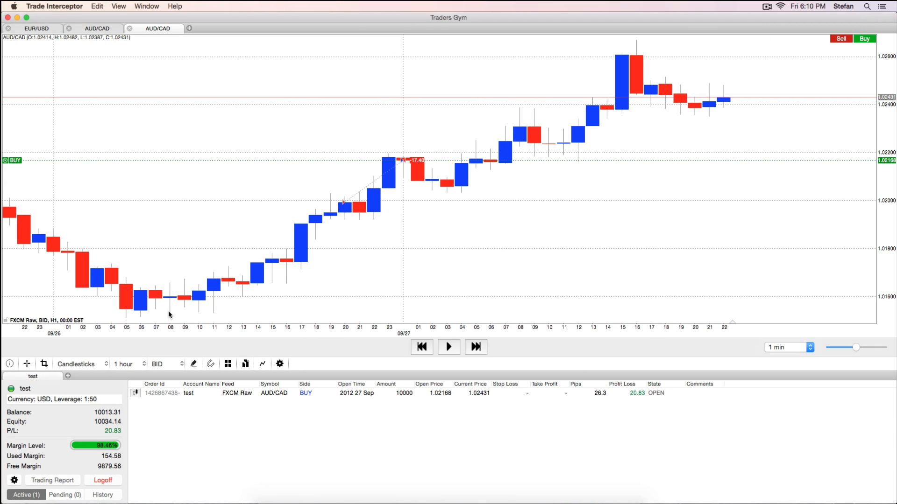
Step: Change the simulation's playback interval from the 1 min popup beside the speed slider
left_click(807, 348)
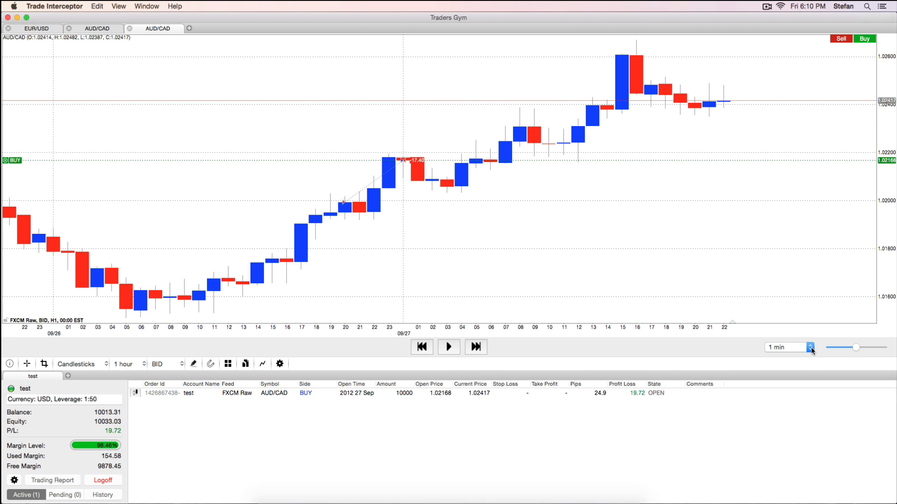
left_click(808, 347)
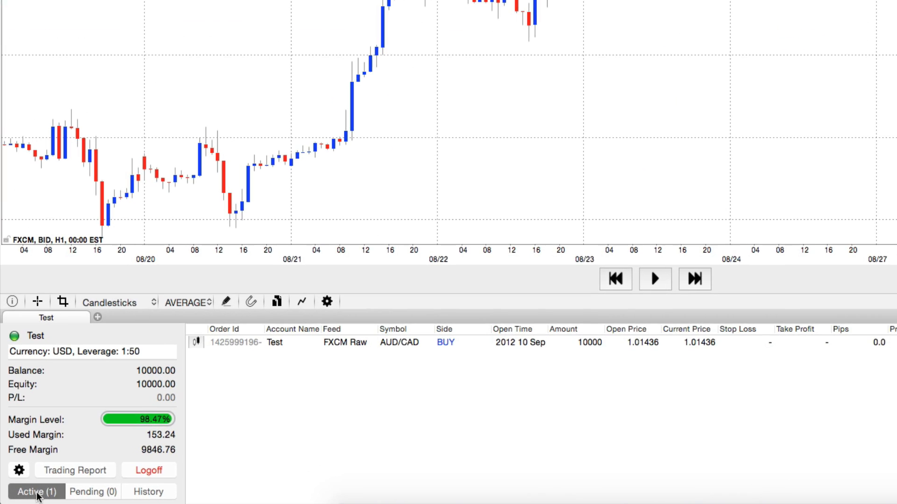
mouse_move(137, 497)
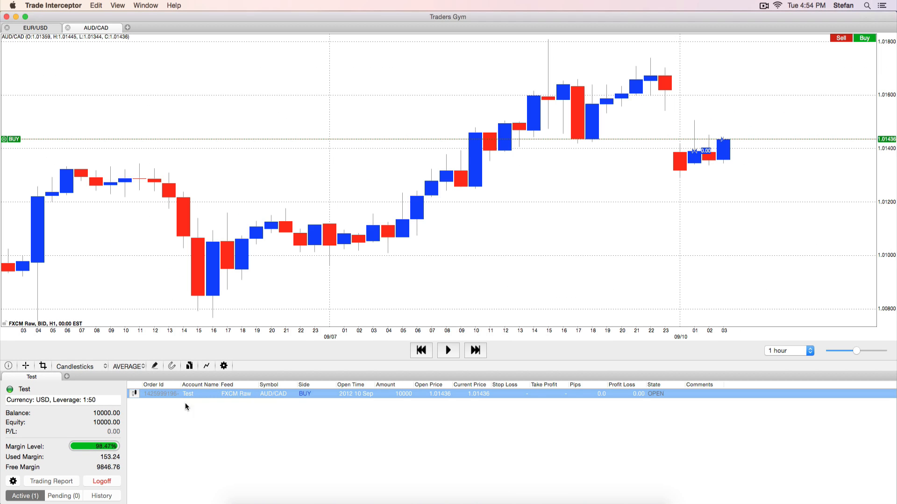
mouse_move(264, 397)
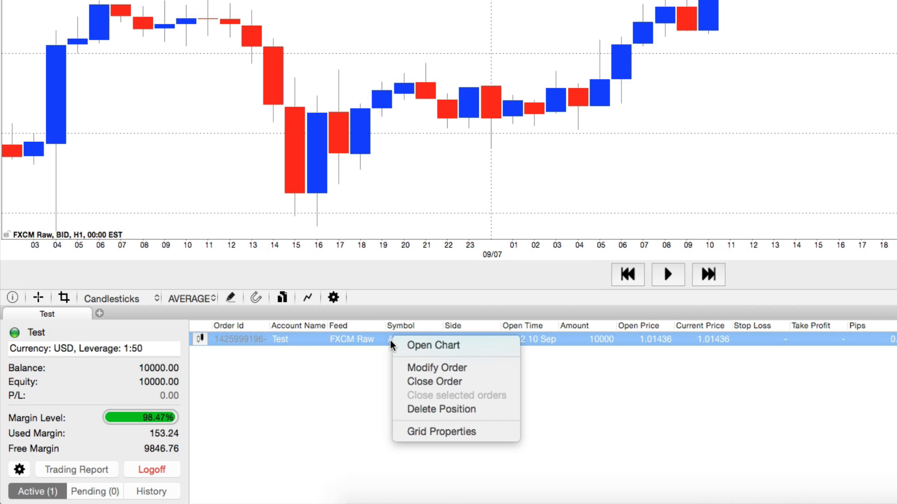
mouse_move(411, 369)
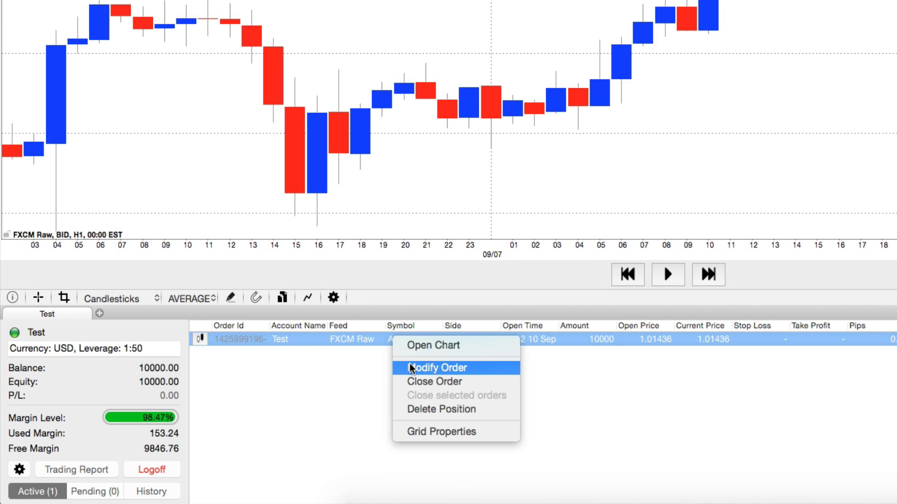
Step: Close the open AUD/CAD buy order from the order row's context menu
left_click(437, 368)
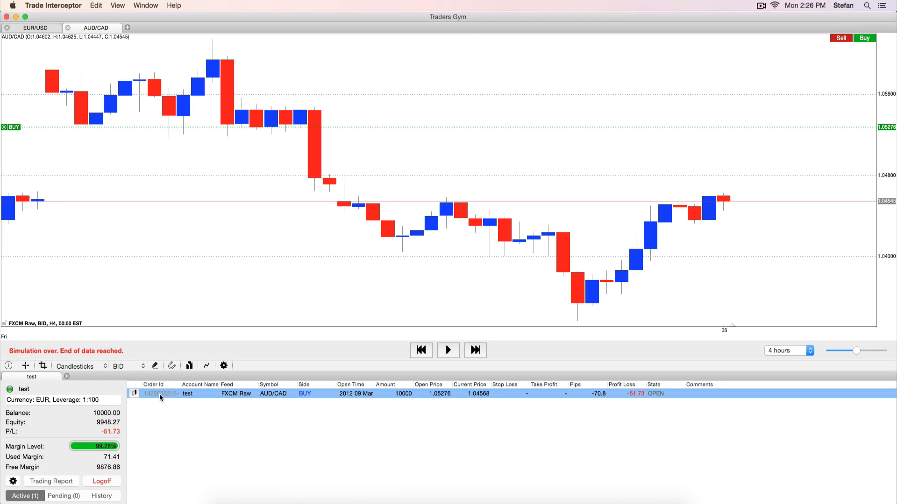
right_click(161, 398)
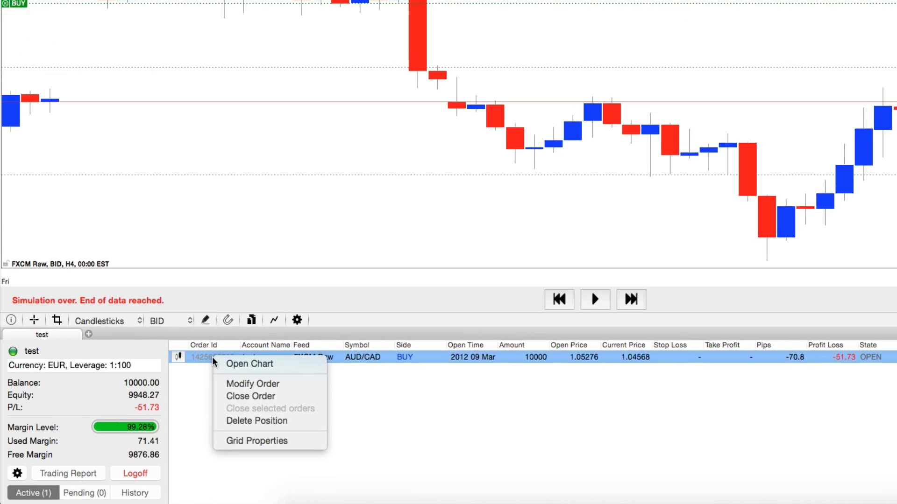
left_click(256, 421)
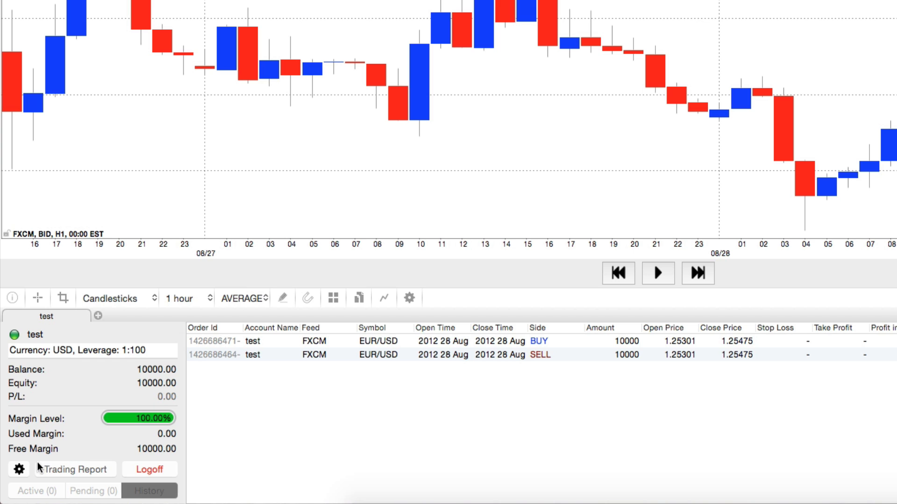
mouse_move(60, 461)
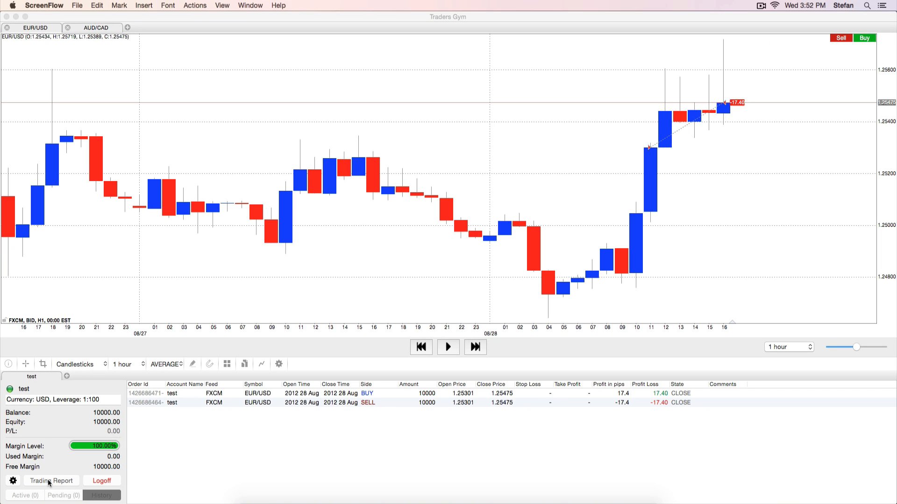
Step: Open the account's Trading Report in Safari
left_click(51, 480)
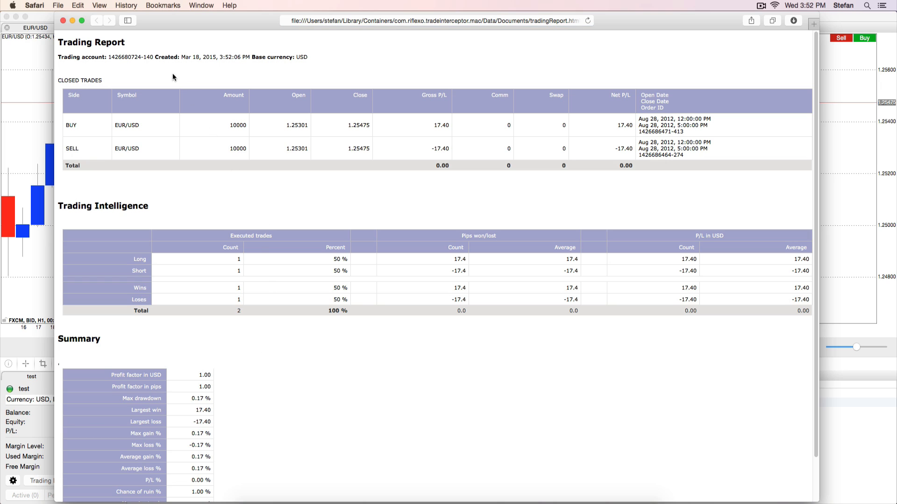
mouse_move(75, 71)
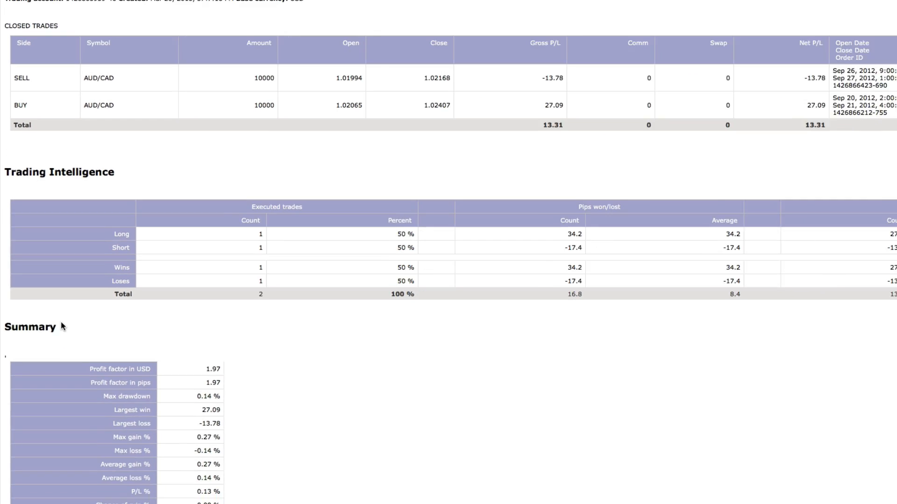
scroll("down", 3)
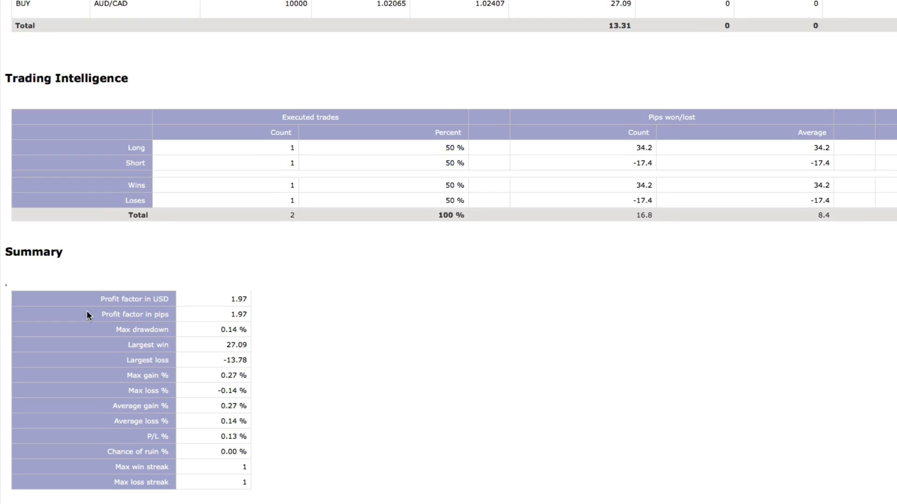
scroll("down", 3)
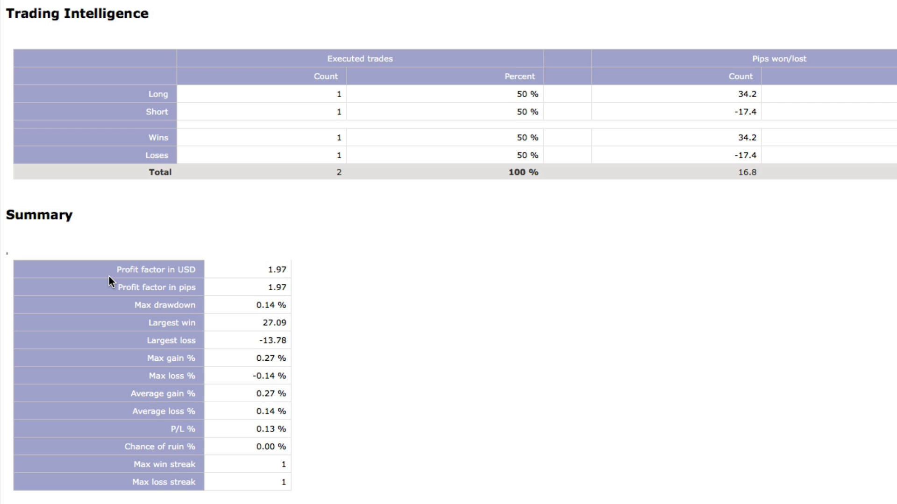
mouse_move(126, 308)
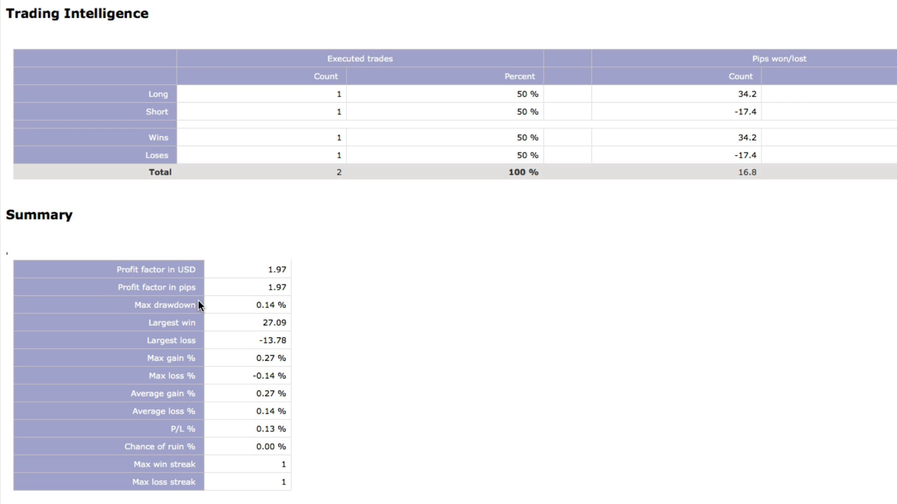
mouse_move(127, 304)
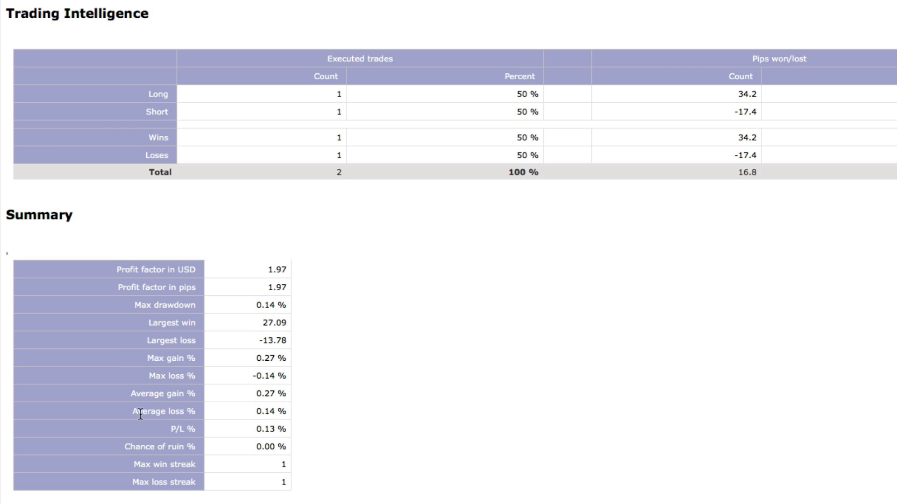
mouse_move(138, 336)
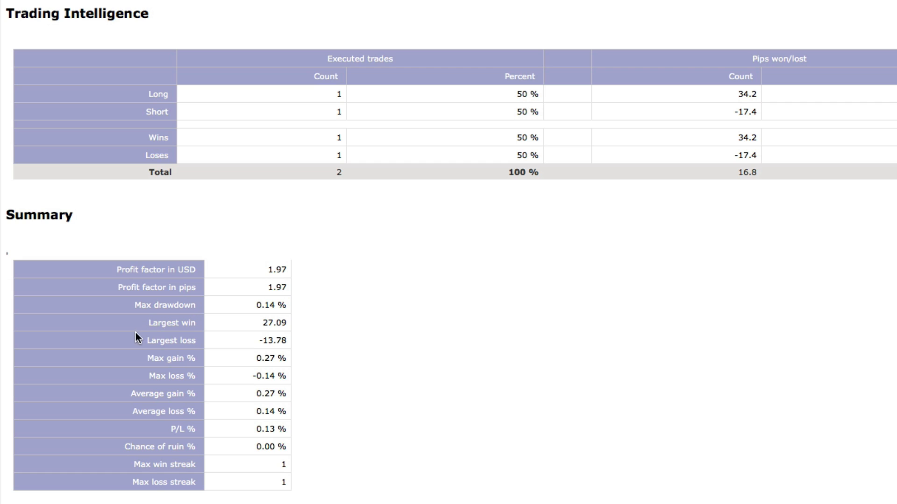
mouse_move(134, 395)
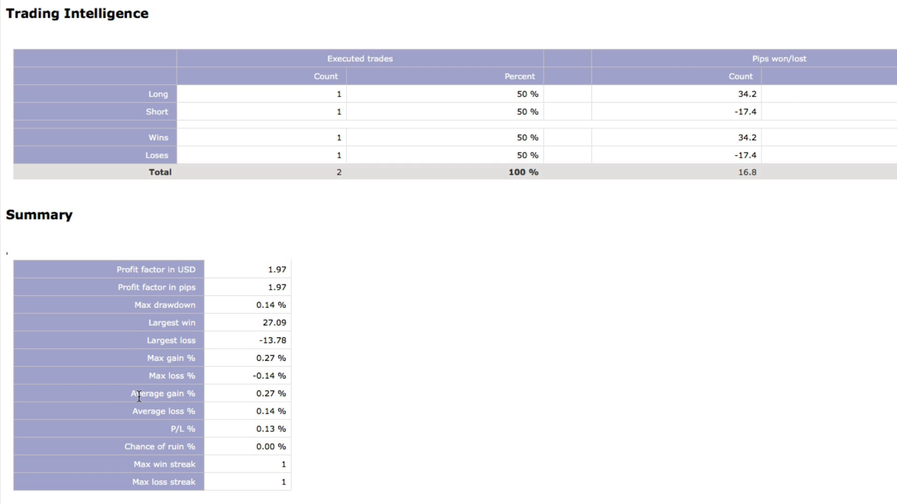
mouse_move(136, 441)
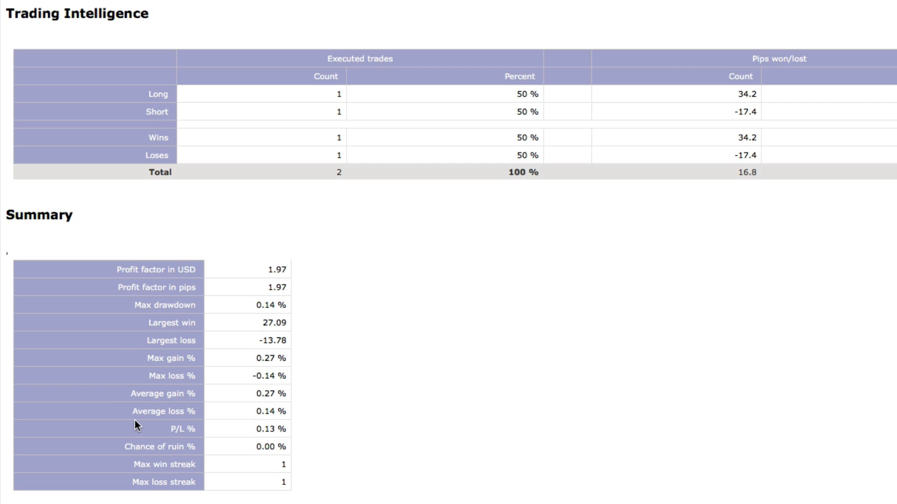
mouse_move(104, 453)
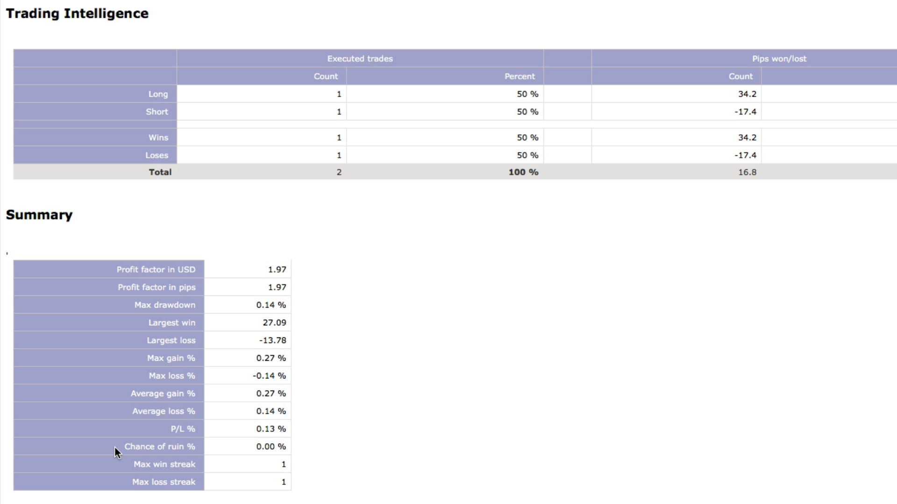
mouse_move(123, 475)
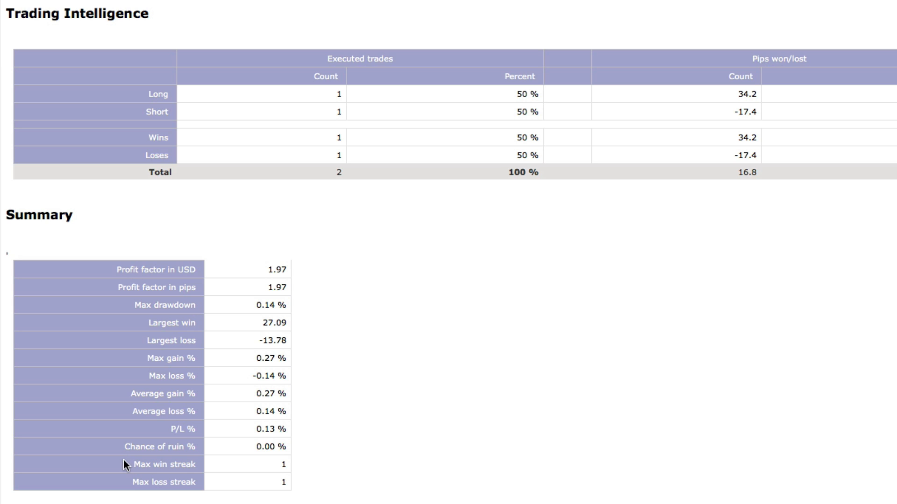
mouse_move(176, 470)
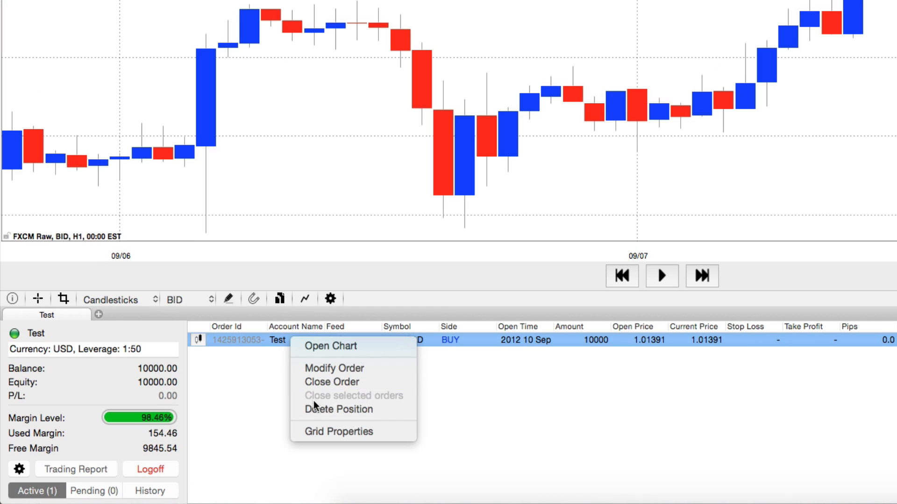
Step: Delete the remaining open buy position from the test account
left_click(338, 410)
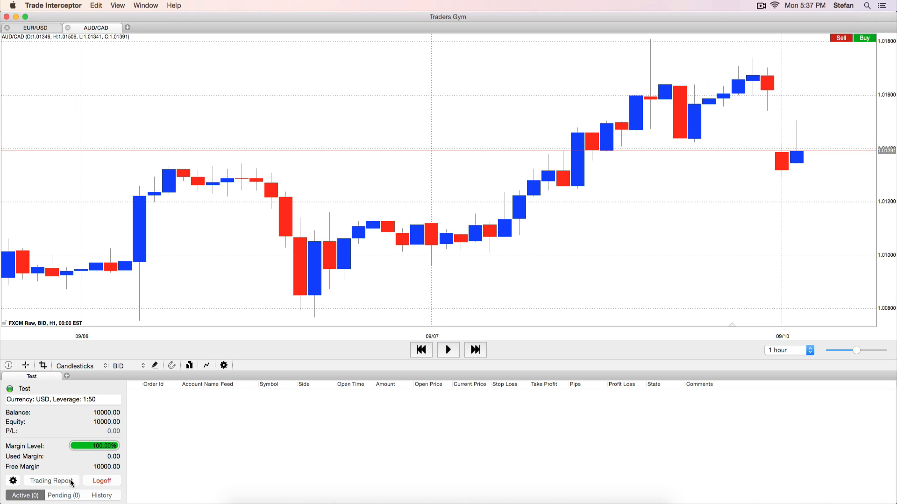
left_click(54, 494)
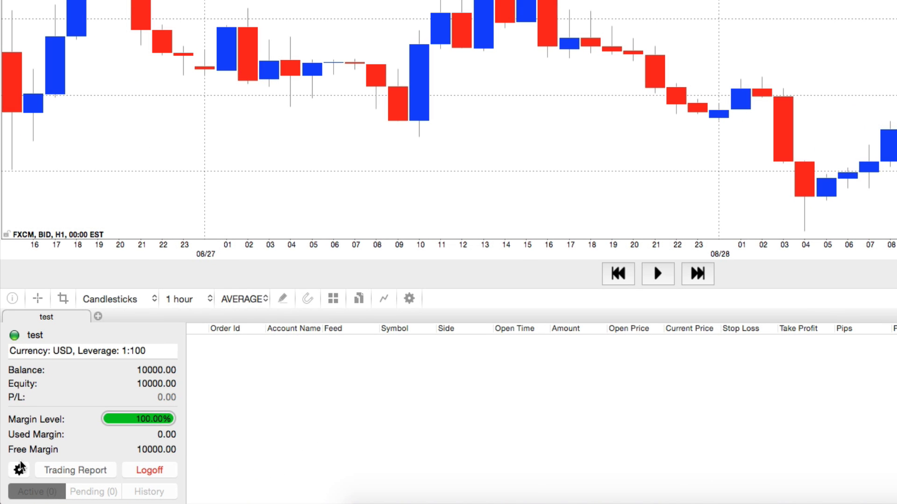
Step: Withdraw 1000 from the test account via the gear menu's Withdraw option
left_click(21, 470)
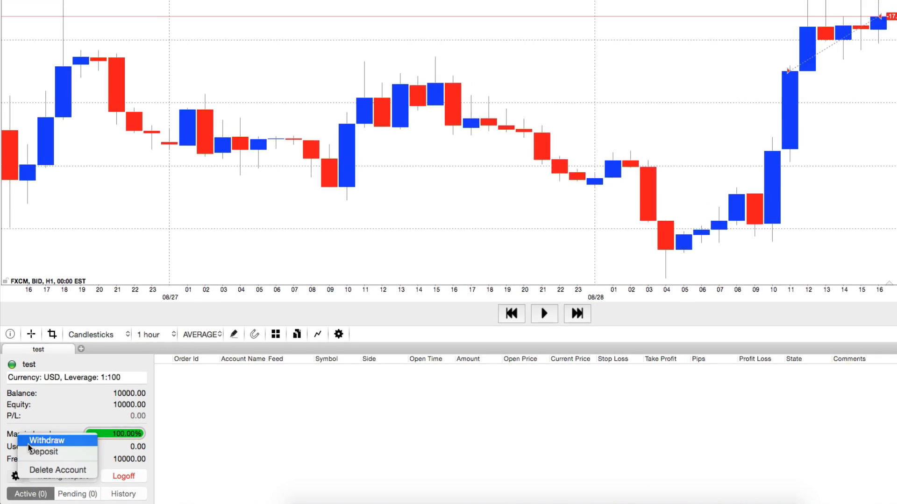
left_click(45, 441)
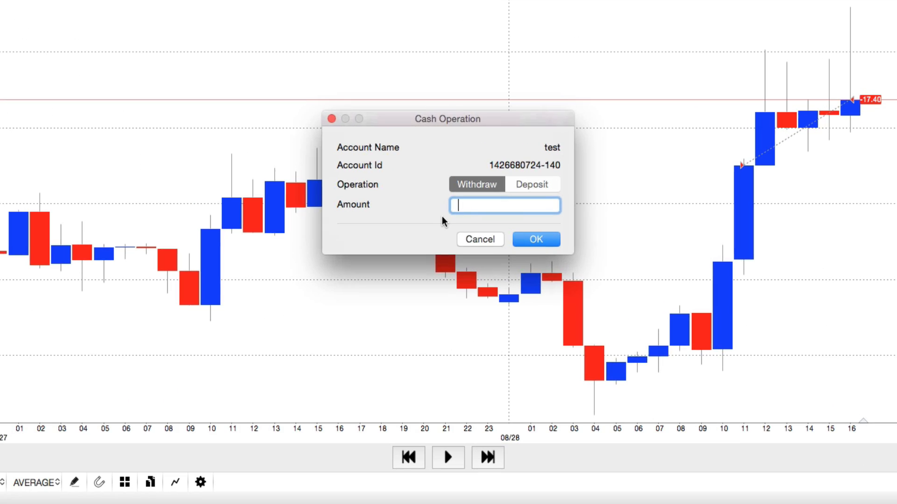
type("1000")
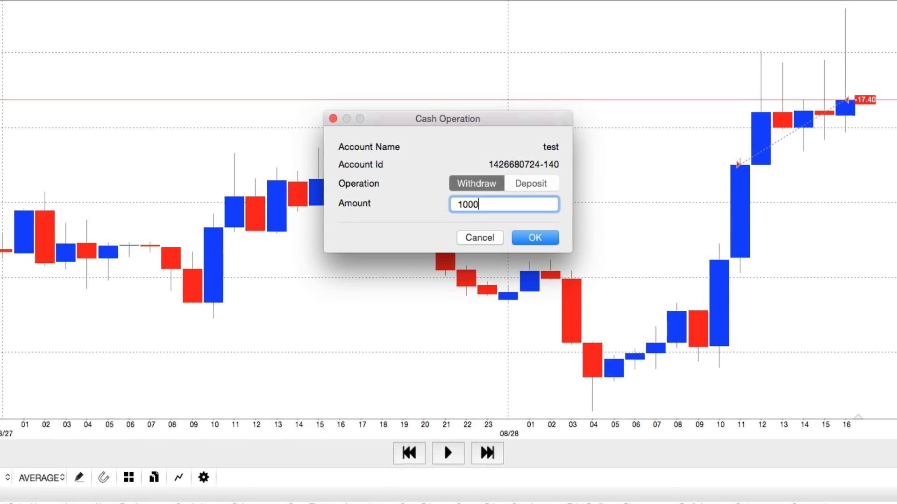
left_click(534, 238)
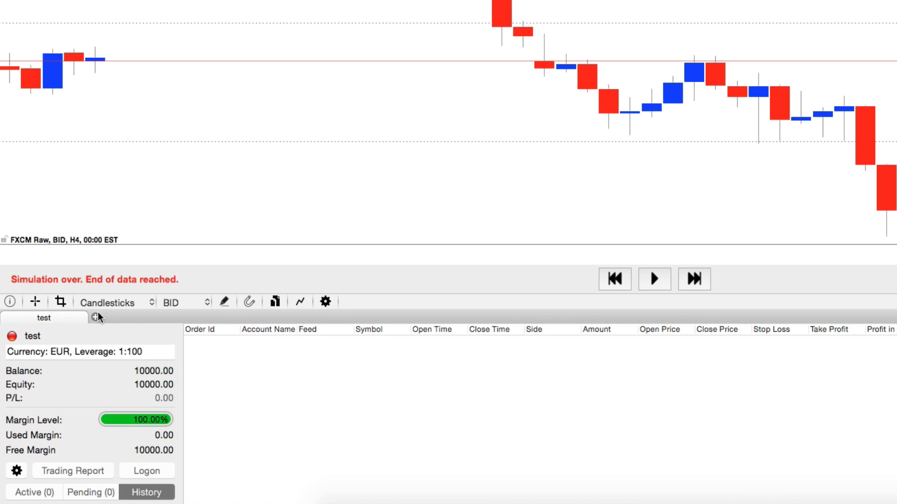
left_click(95, 317)
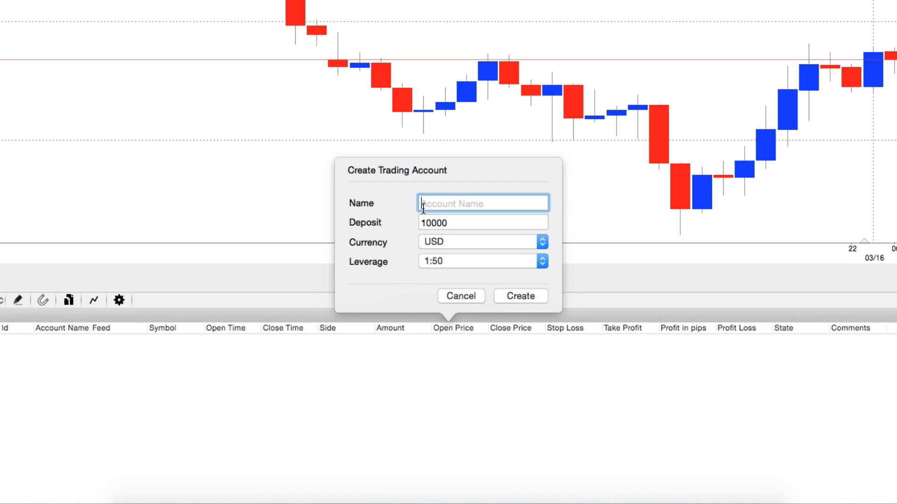
type("tes")
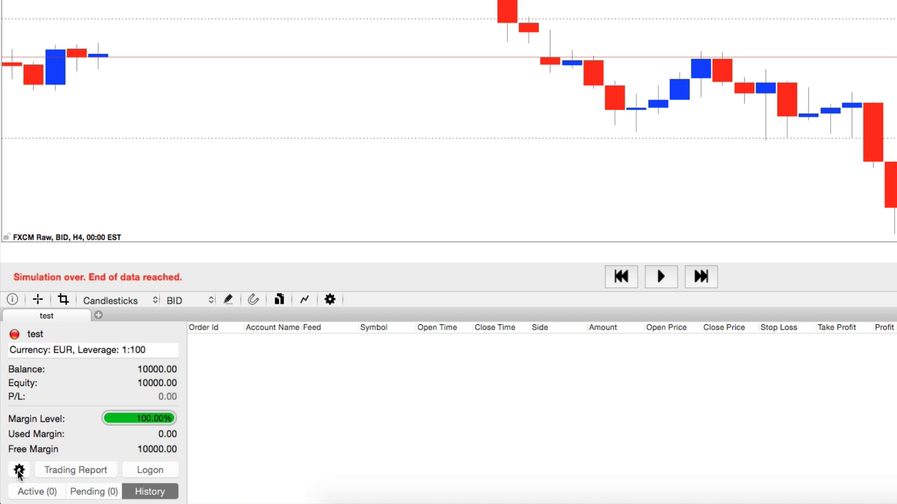
Step: Delete the test trading account from the gear menu, then start adding a new trading account
left_click(20, 470)
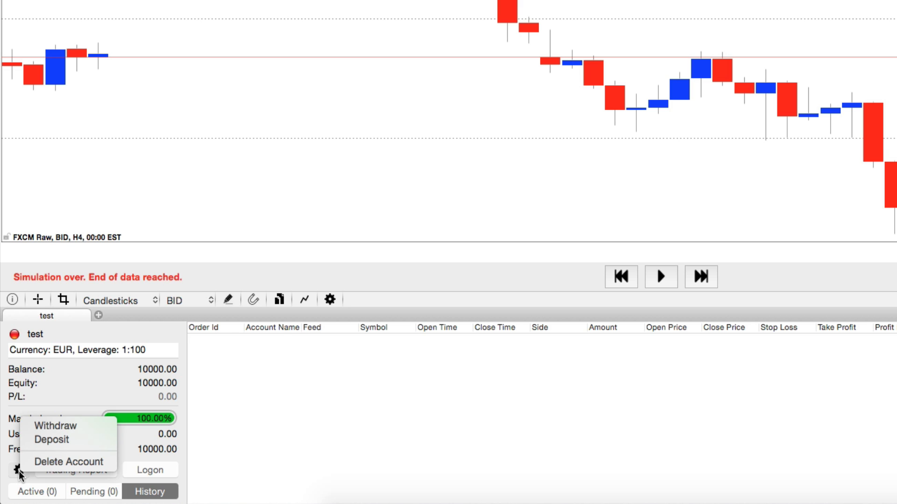
mouse_move(65, 462)
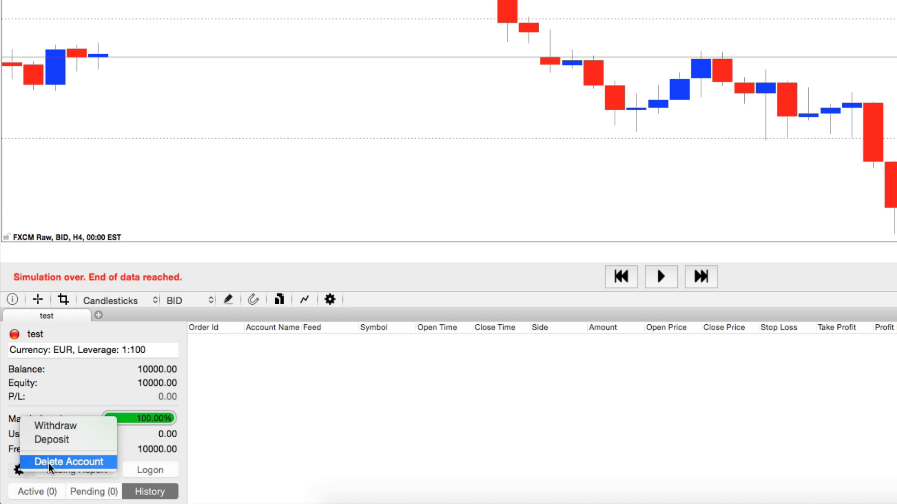
left_click(71, 463)
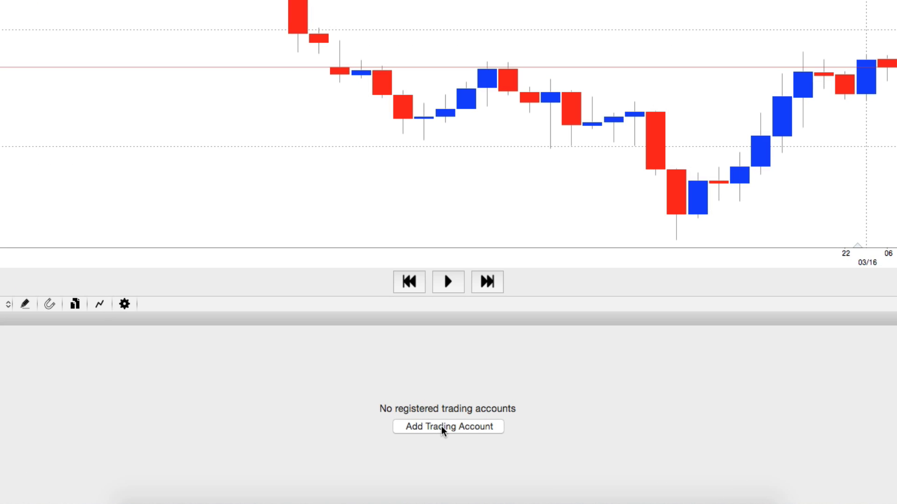
left_click(448, 426)
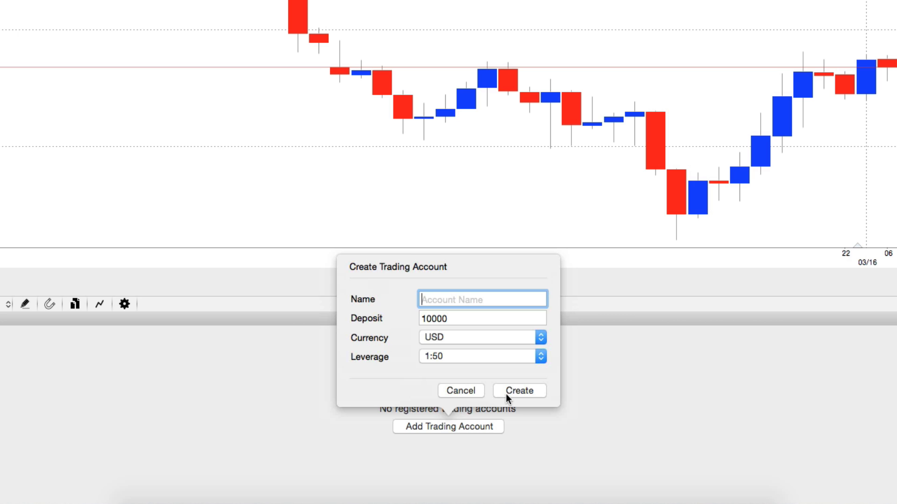